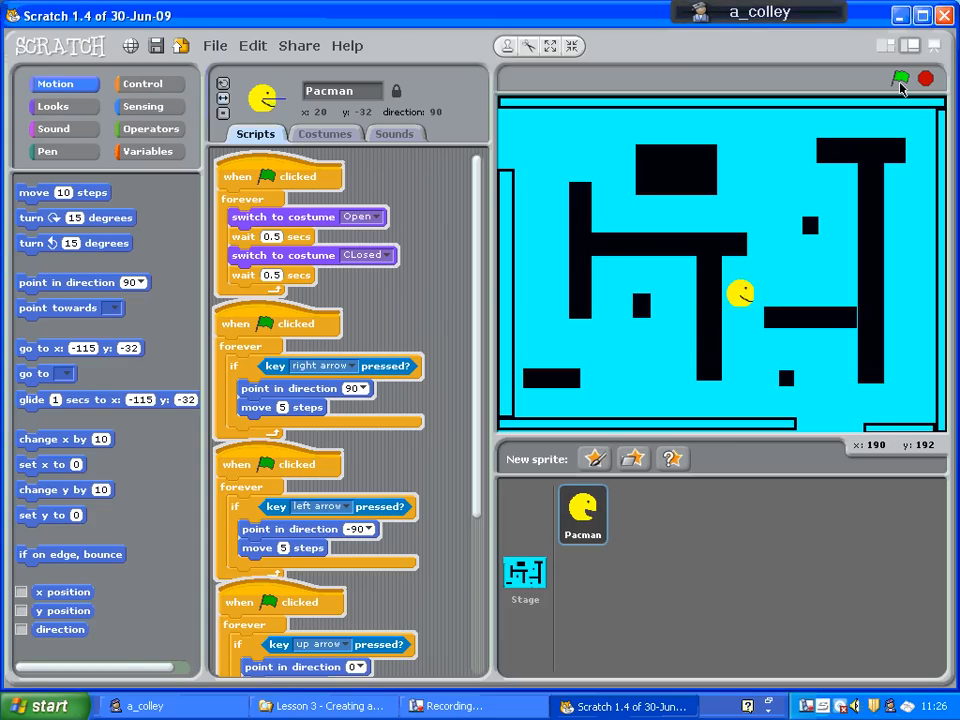
Start the Pacman game with the green flag and steer Pacman to the maze's left side
{"action": "left_click", "coordinate": [900, 80]}
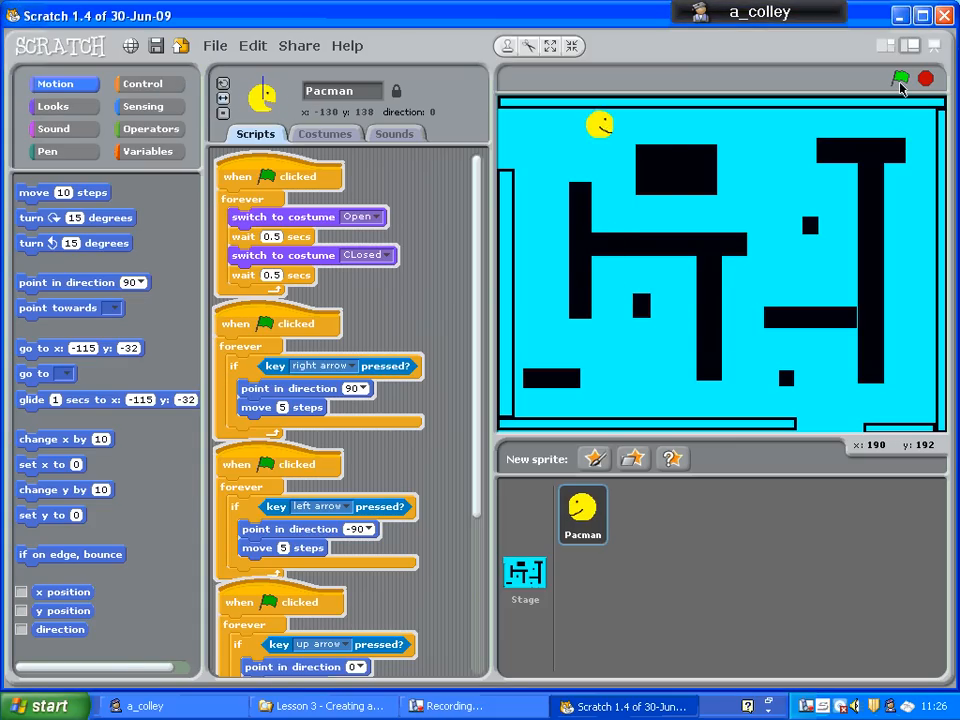
{"action": "left_click", "coordinate": [900, 78]}
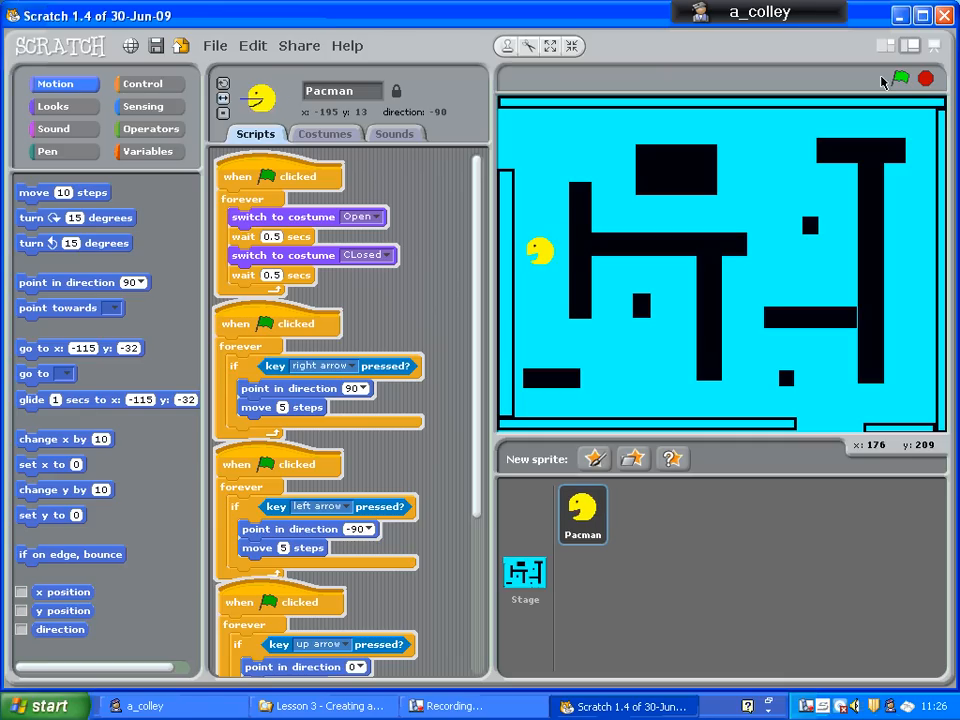
{"action": "mouse_move", "coordinate": [924, 80]}
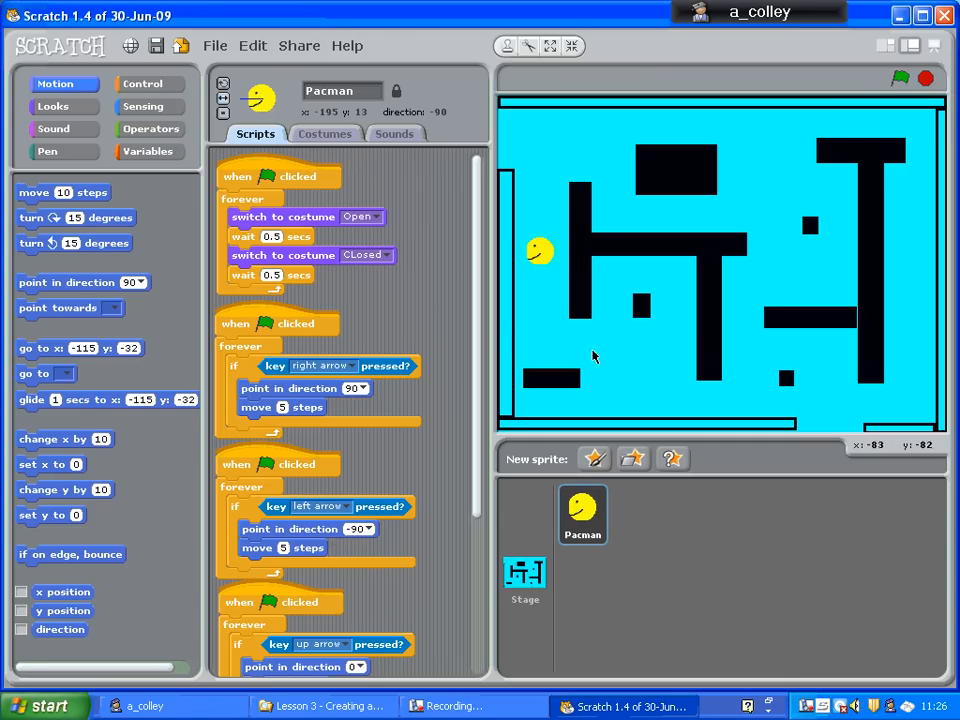
{"action": "scroll", "scroll_direction": "down", "scroll_amount": 3}
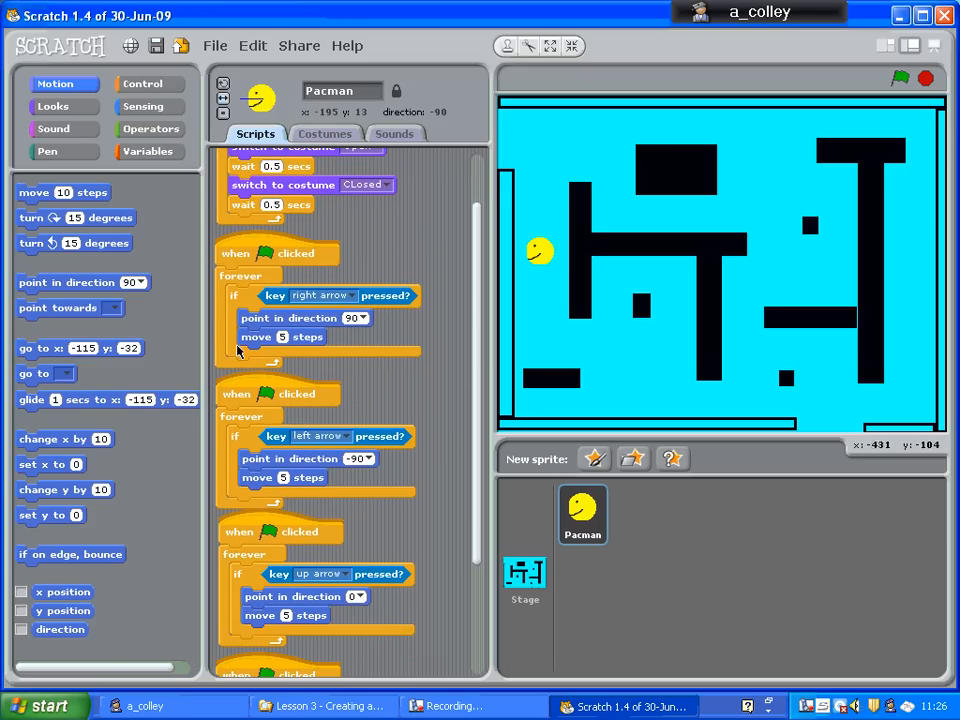
{"action": "mouse_move", "coordinate": [270, 276]}
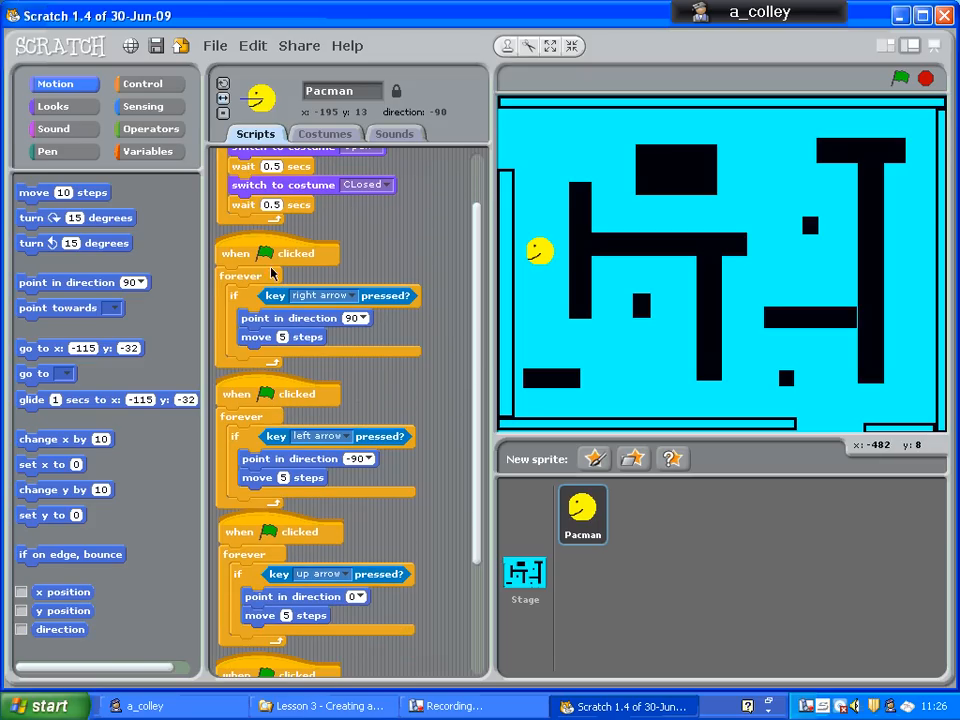
{"action": "mouse_move", "coordinate": [358, 596]}
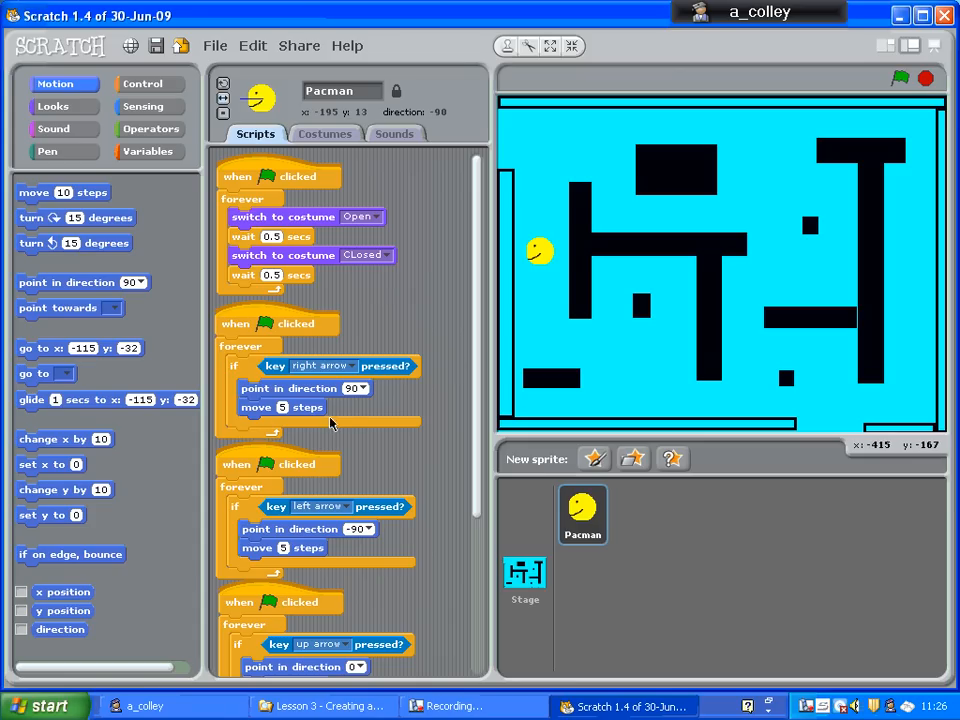
{"action": "mouse_move", "coordinate": [162, 312]}
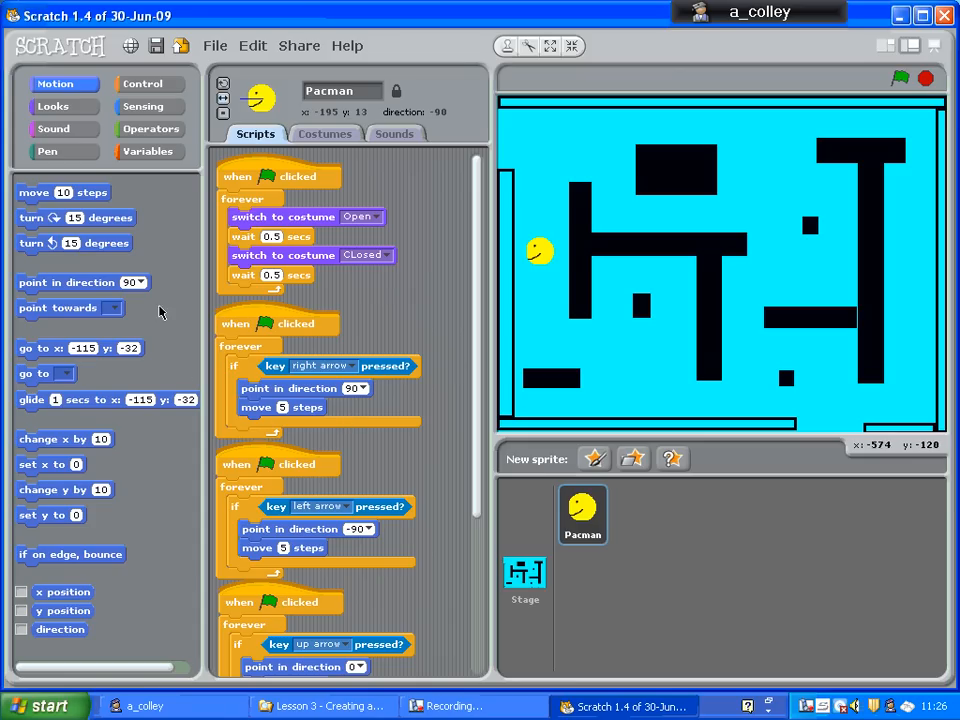
Assemble an 'if touching colour black' block from Control and Sensing, then reach for Motion blocks
{"action": "left_click", "coordinate": [148, 84]}
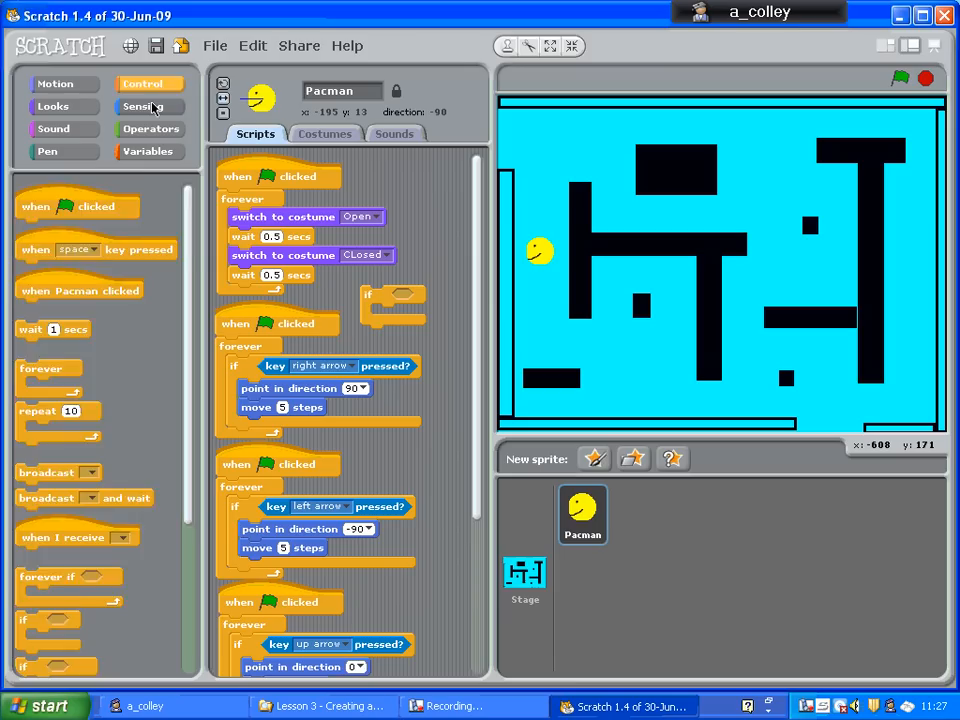
{"action": "left_click", "coordinate": [148, 108]}
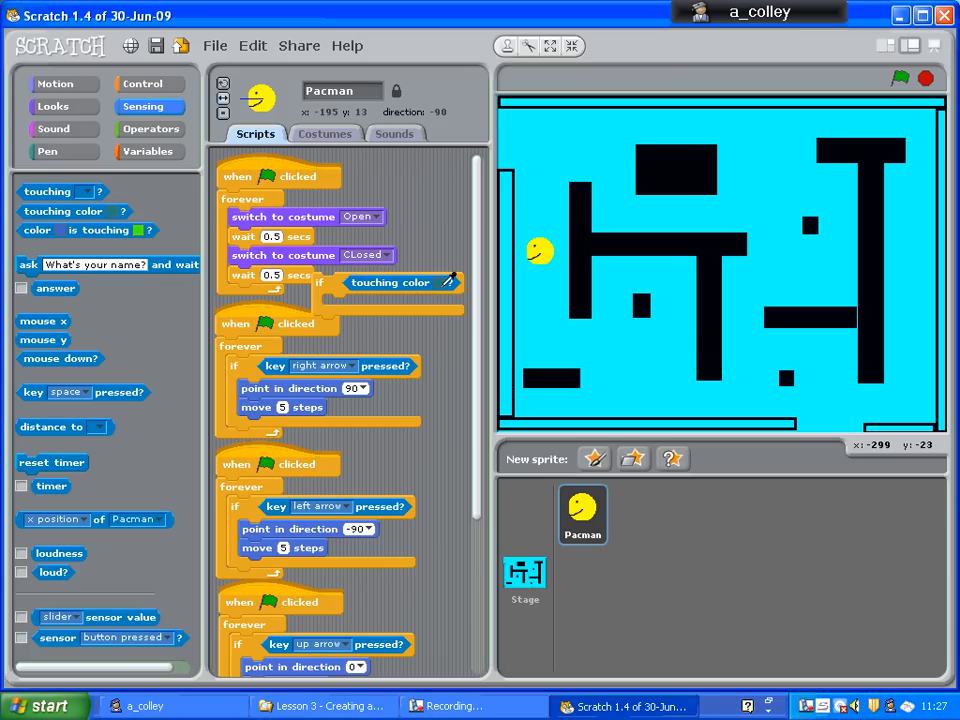
{"action": "mouse_move", "coordinate": [588, 240]}
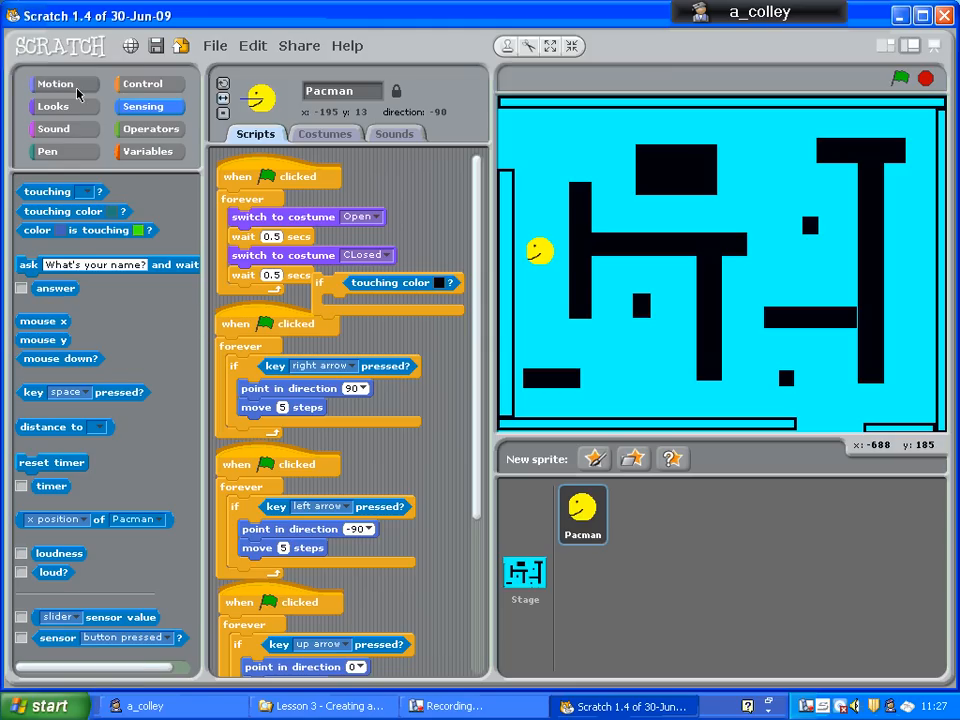
{"action": "left_click", "coordinate": [56, 84]}
{"action": "type", "text": "-5"}
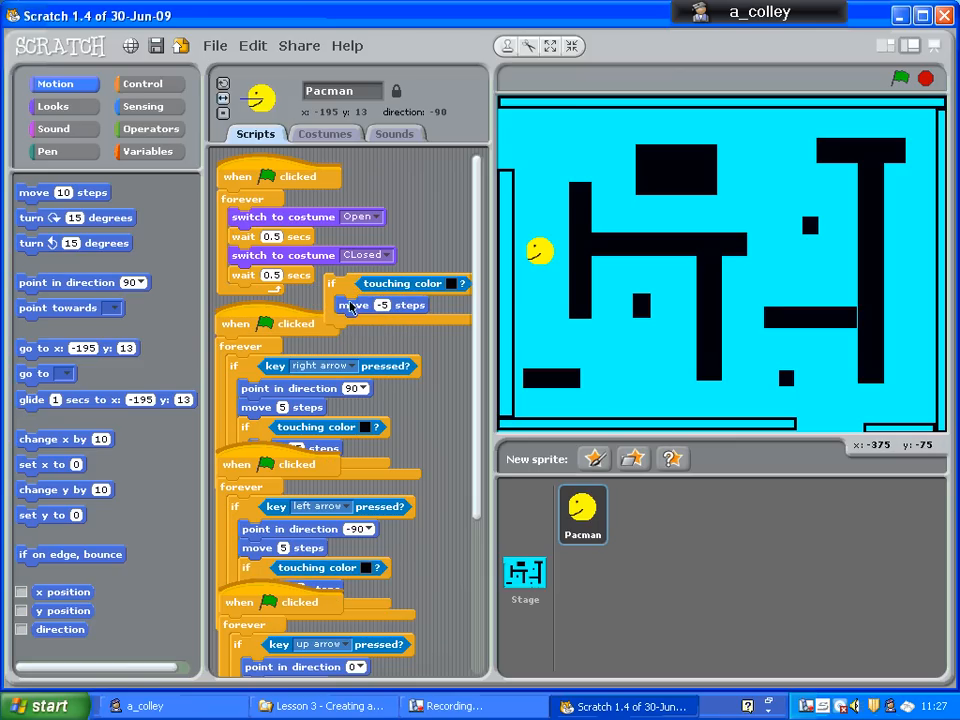
Duplicate the 'if touching black, move -5 steps' check into the right, left and up arrow scripts
{"action": "right_click", "coordinate": [370, 304]}
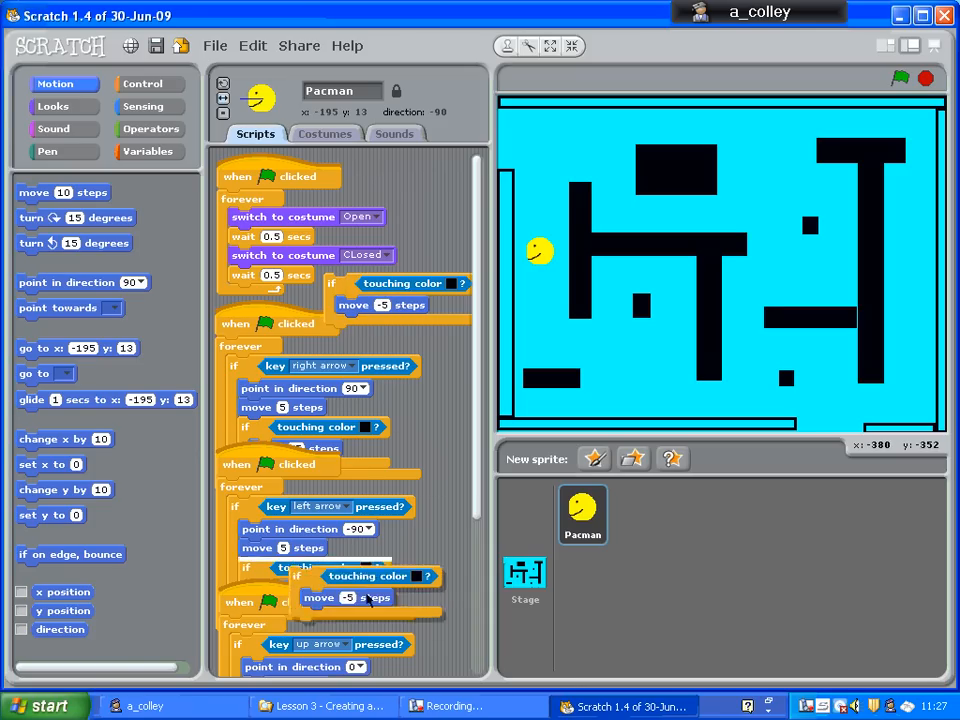
{"action": "scroll", "scroll_direction": "down", "scroll_amount": 3}
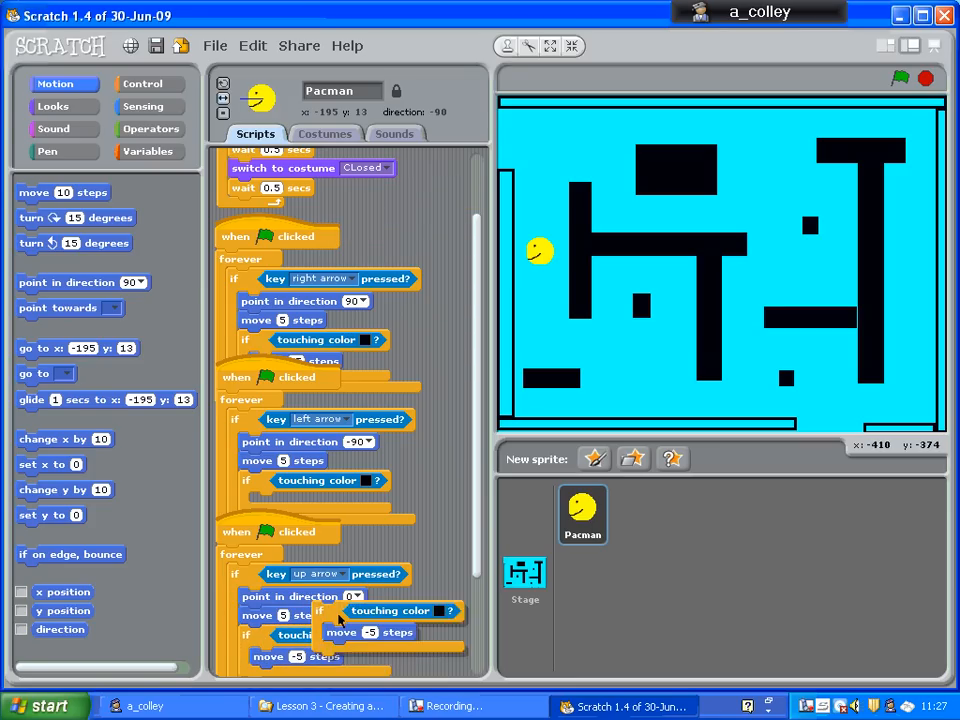
{"action": "scroll", "scroll_direction": "down", "scroll_amount": 3}
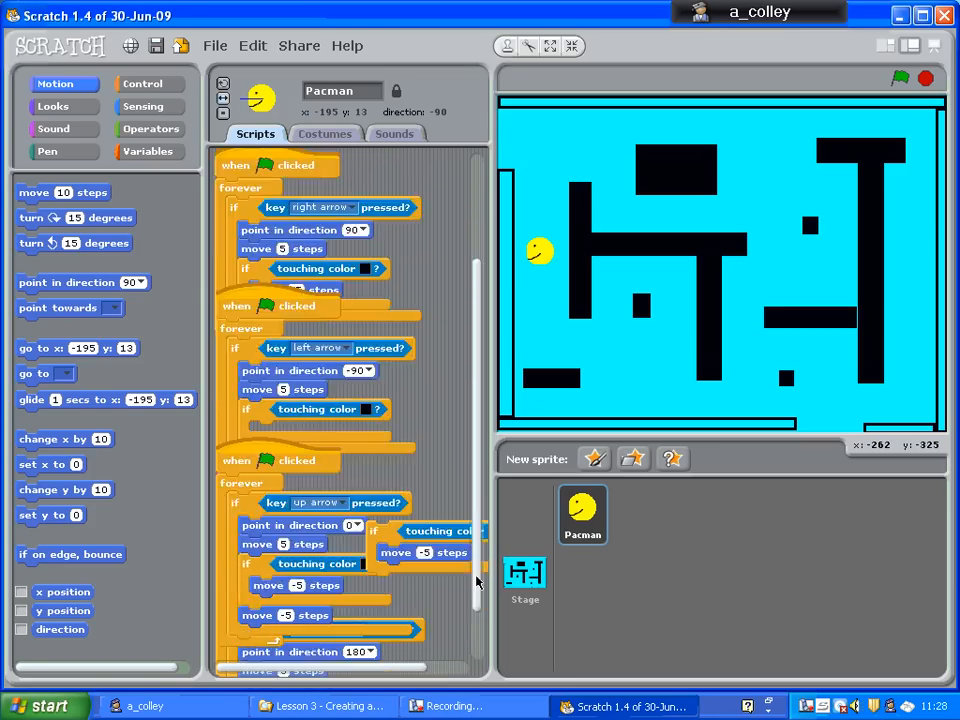
{"action": "scroll", "scroll_direction": "down", "scroll_amount": 3}
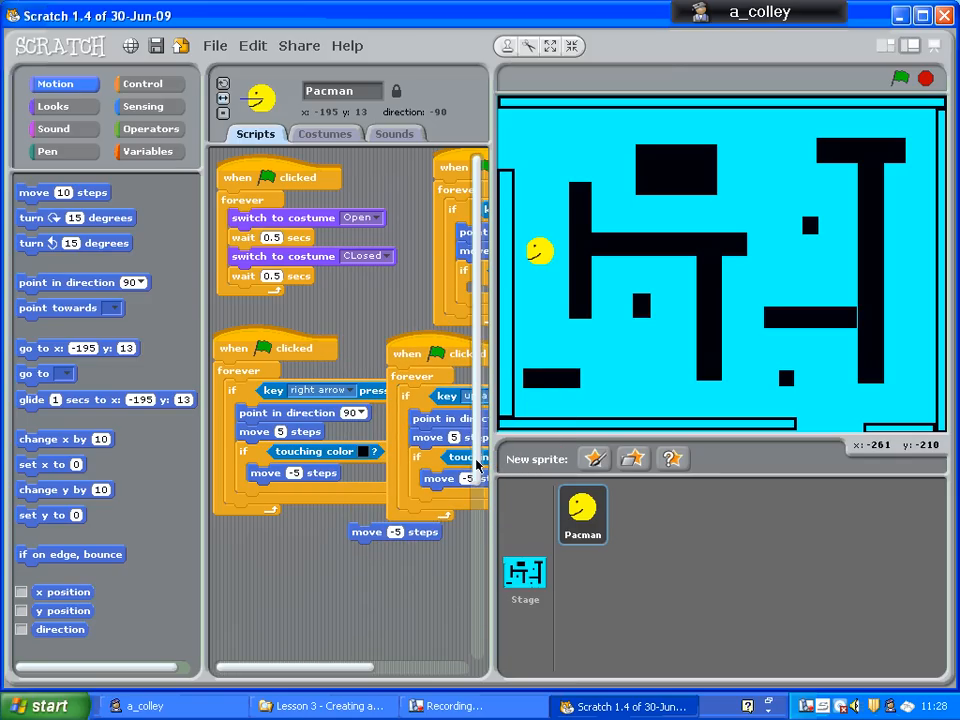
Drop the last duplicated touching-black check into the down arrow script
{"action": "scroll", "scroll_direction": "down", "scroll_amount": 3}
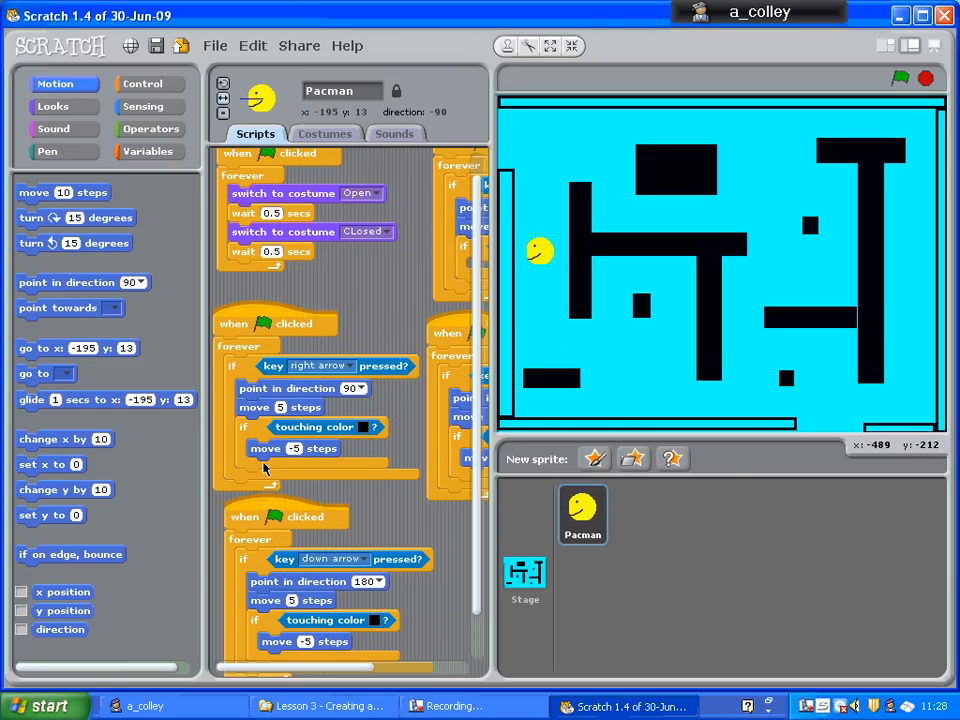
{"action": "mouse_move", "coordinate": [336, 368]}
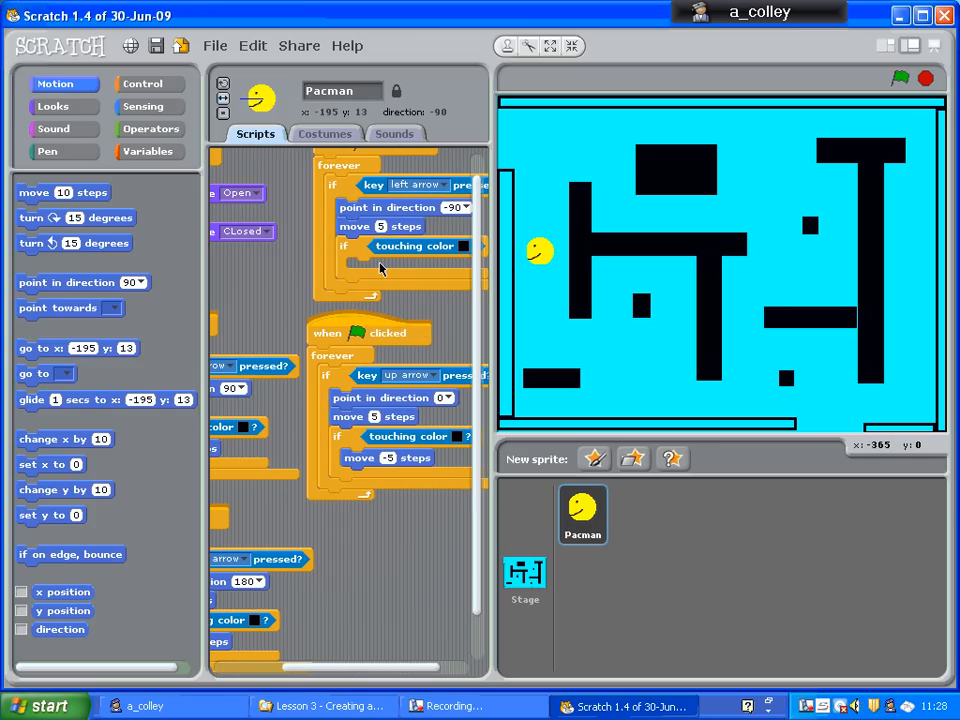
{"action": "mouse_move", "coordinate": [72, 198]}
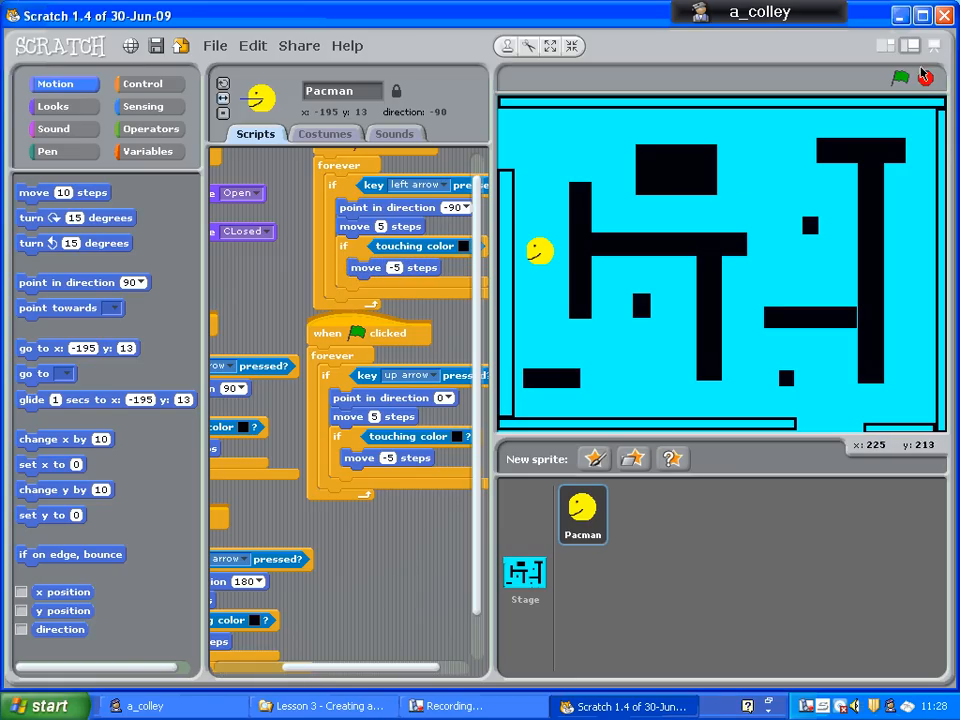
Run the game again with the green flag to test Pacman stopping at walls
{"action": "left_click", "coordinate": [898, 76]}
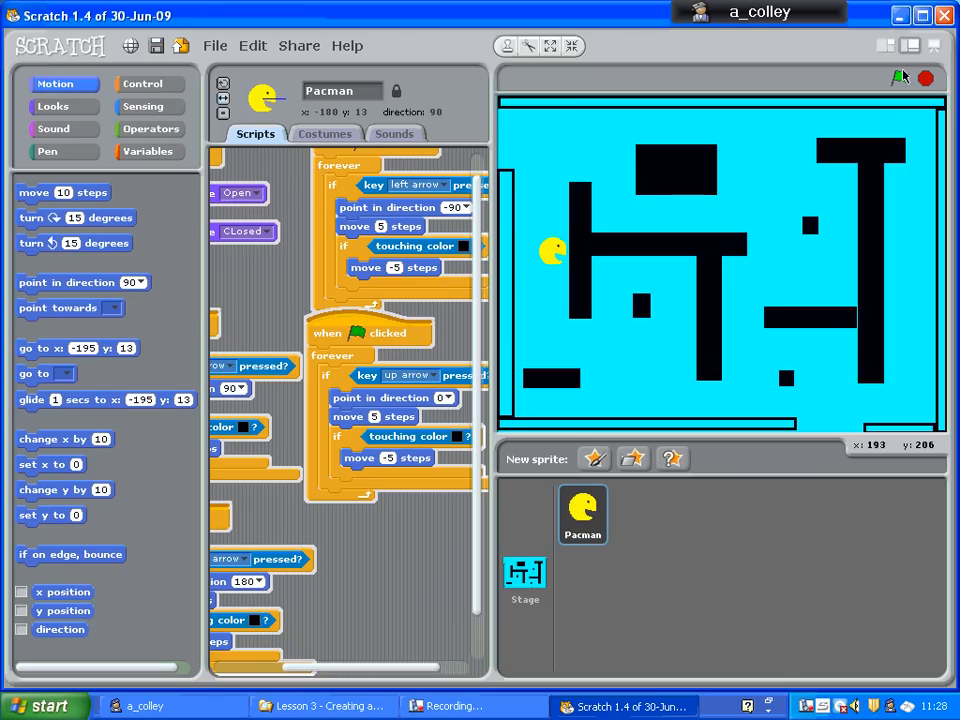